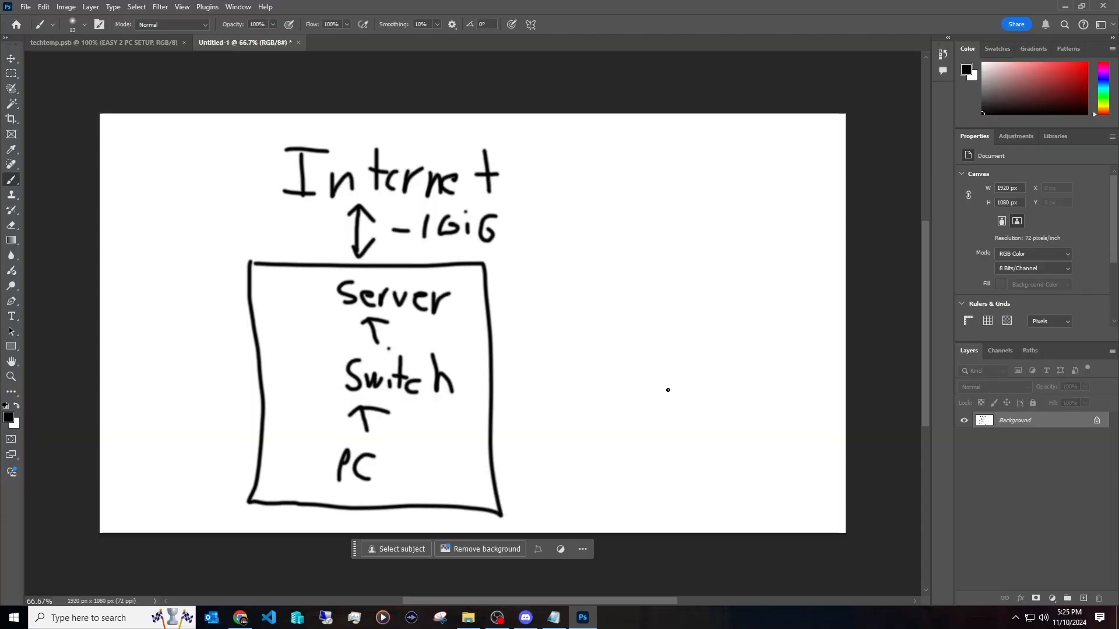
mouse_move(356, 330)
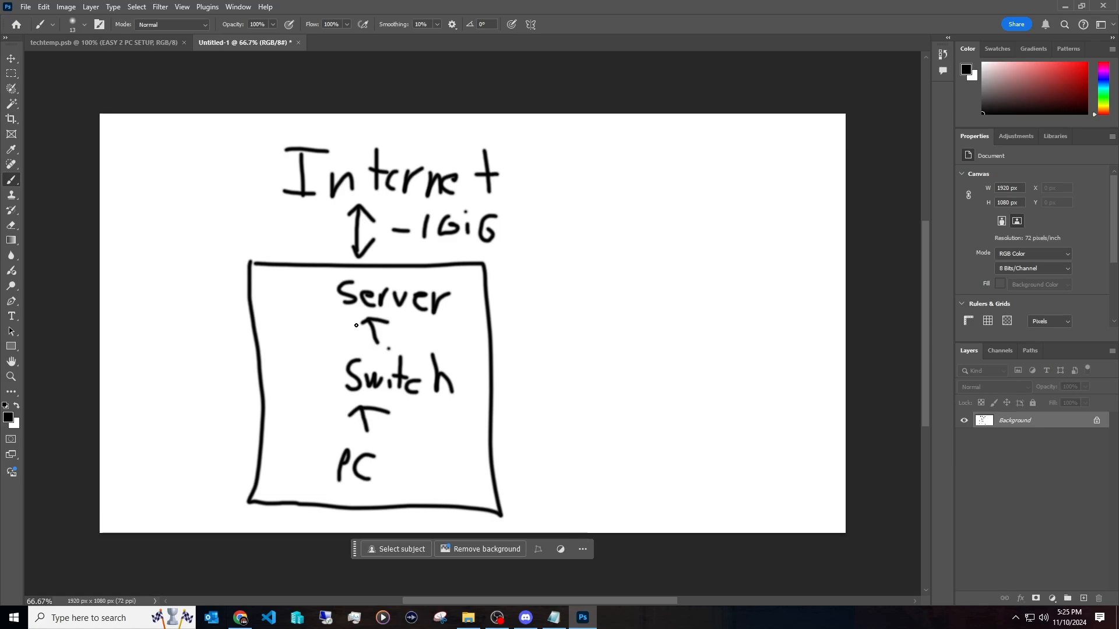
Draw an arrow into the box's right side and curved arrows PC→Switch→Server.
drag(572, 356, 525, 406)
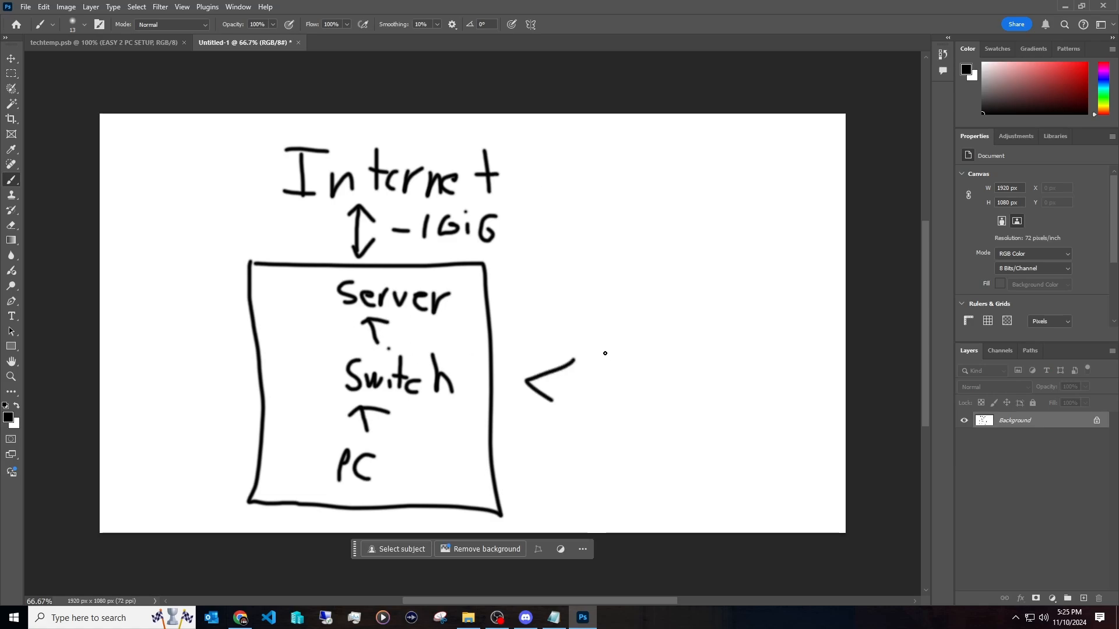
mouse_move(394, 467)
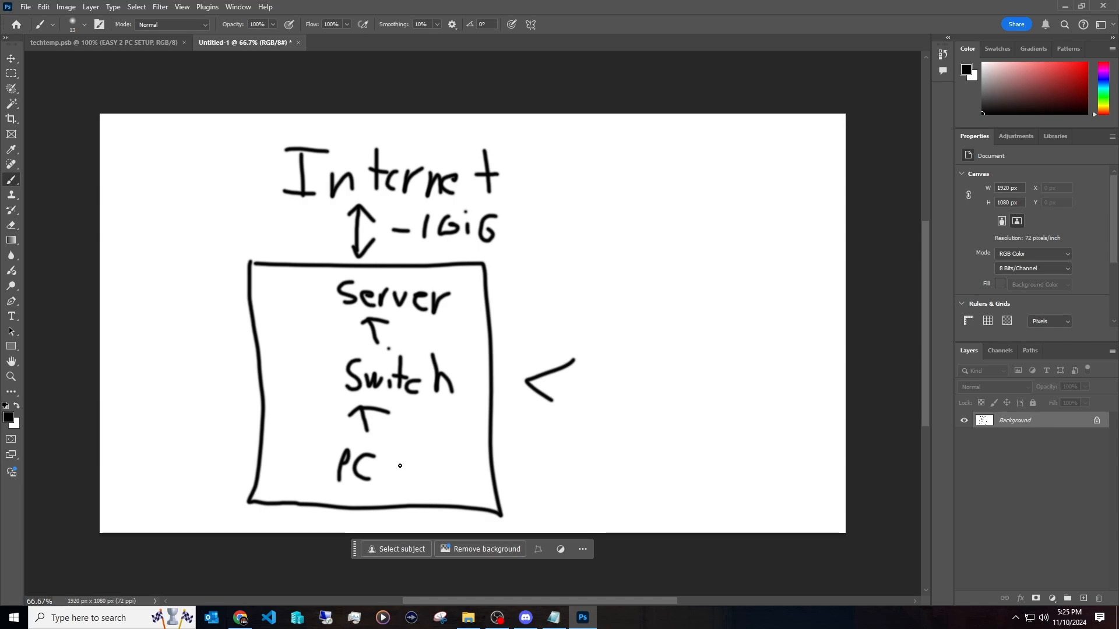
mouse_move(376, 449)
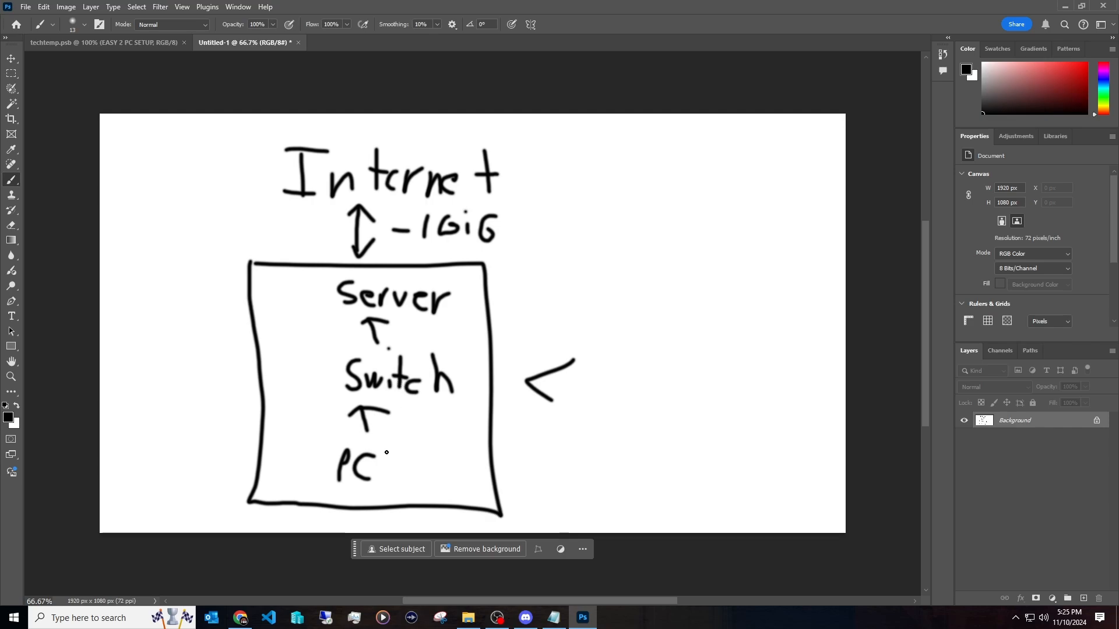
mouse_move(325, 455)
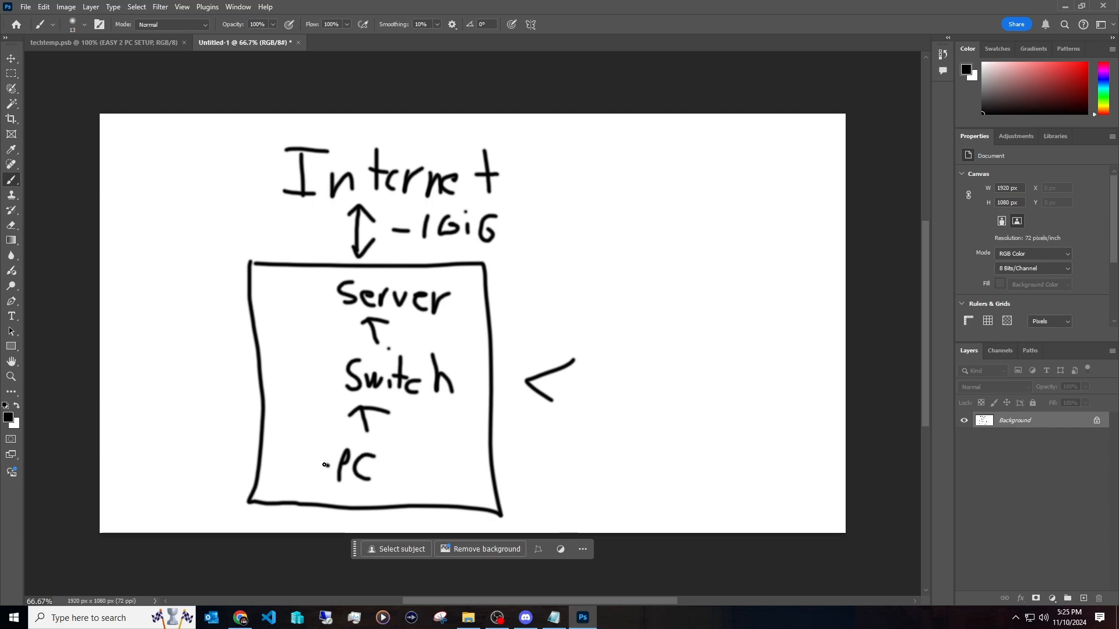
drag(322, 471, 329, 396)
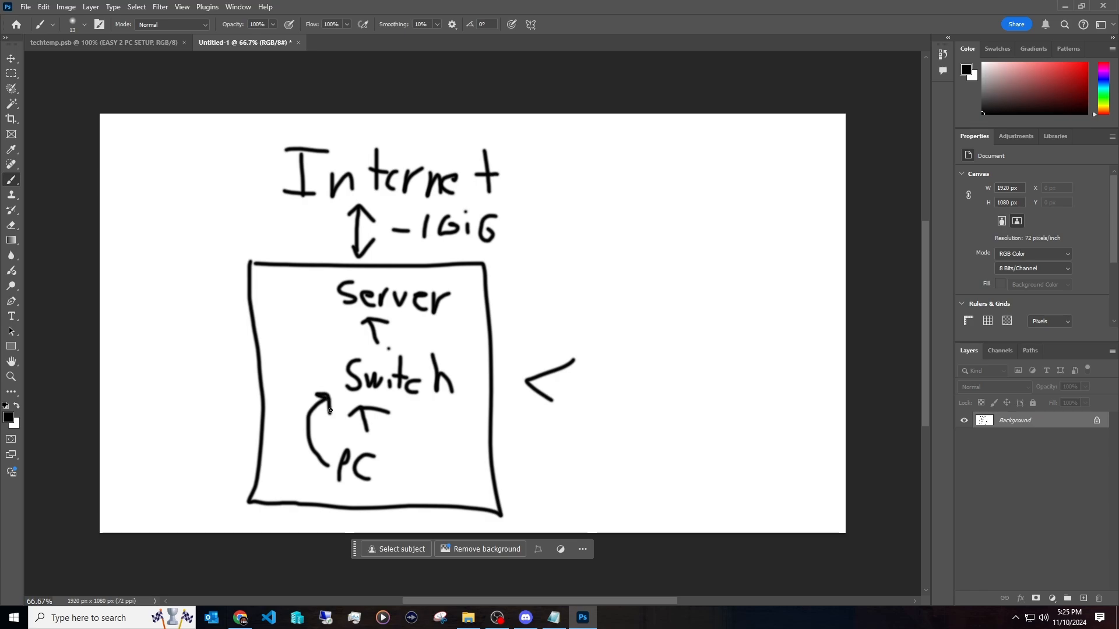
mouse_move(328, 373)
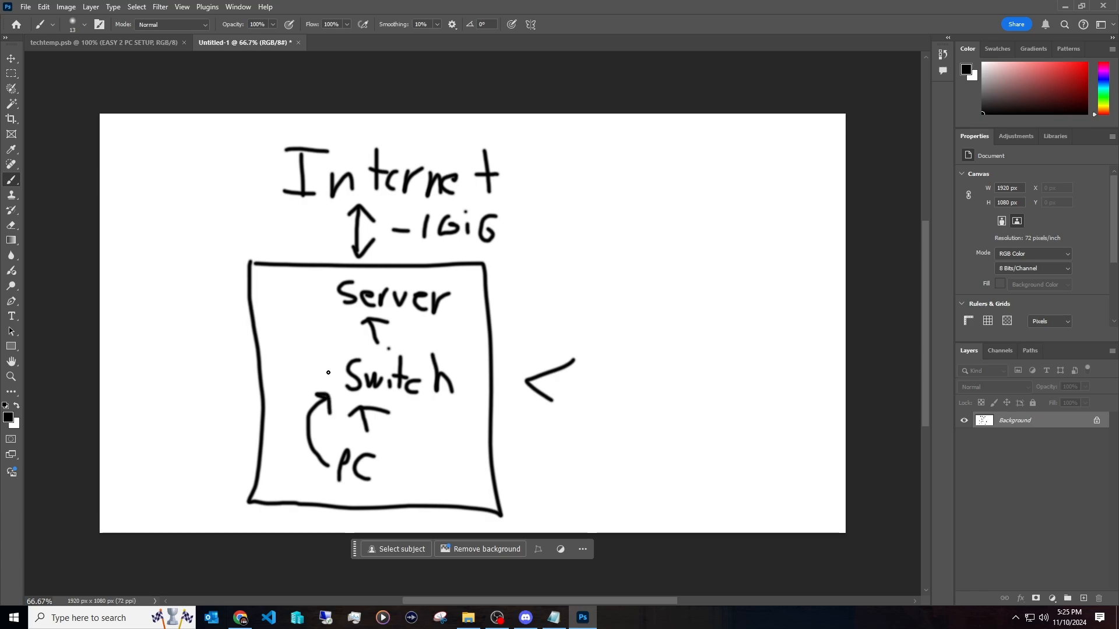
drag(322, 370, 307, 292)
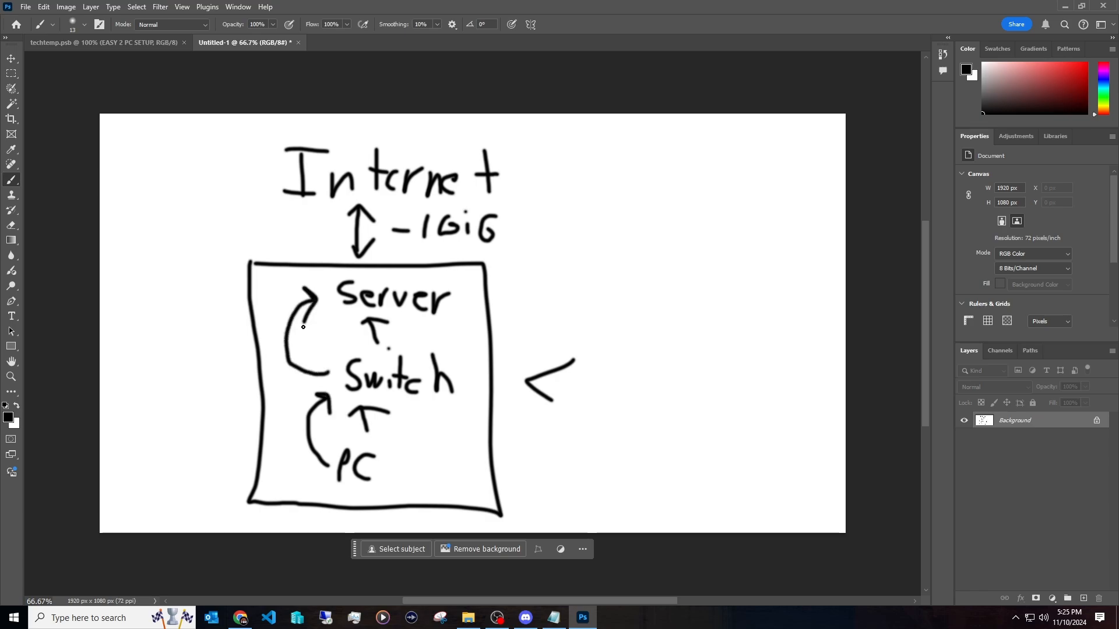
mouse_move(366, 334)
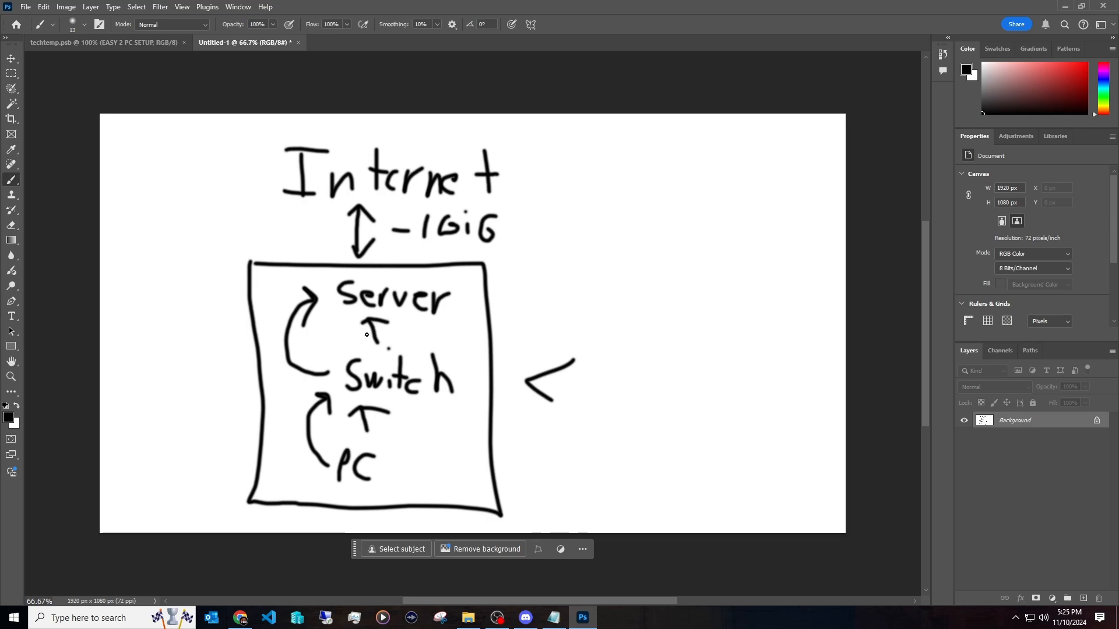
Write the 10GiG speed label to the right of the network box.
drag(614, 335, 656, 386)
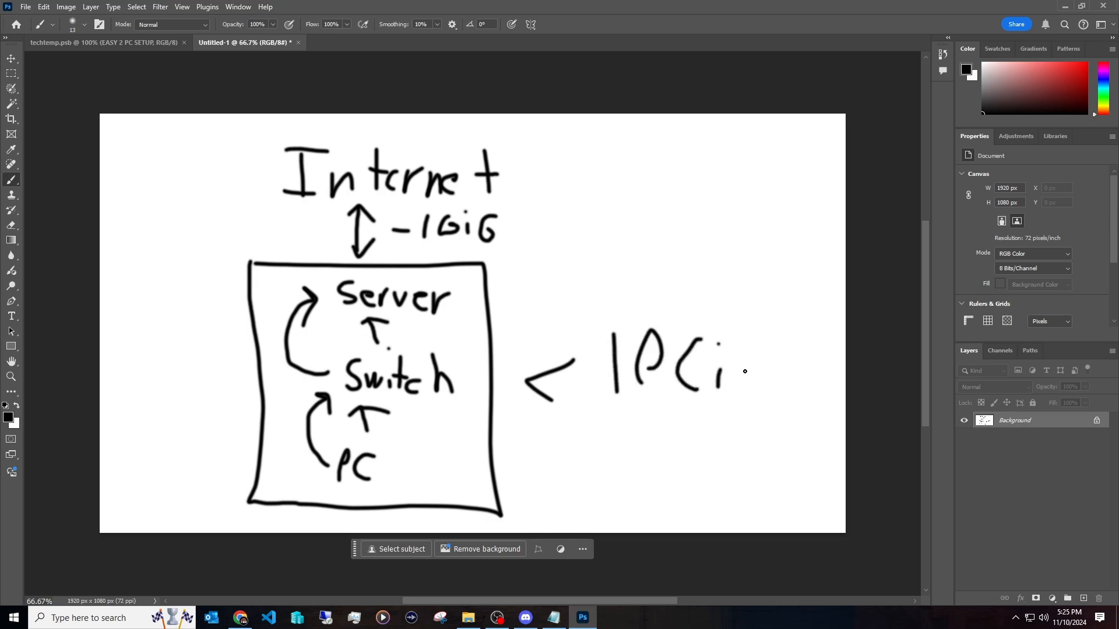
drag(720, 371, 771, 370)
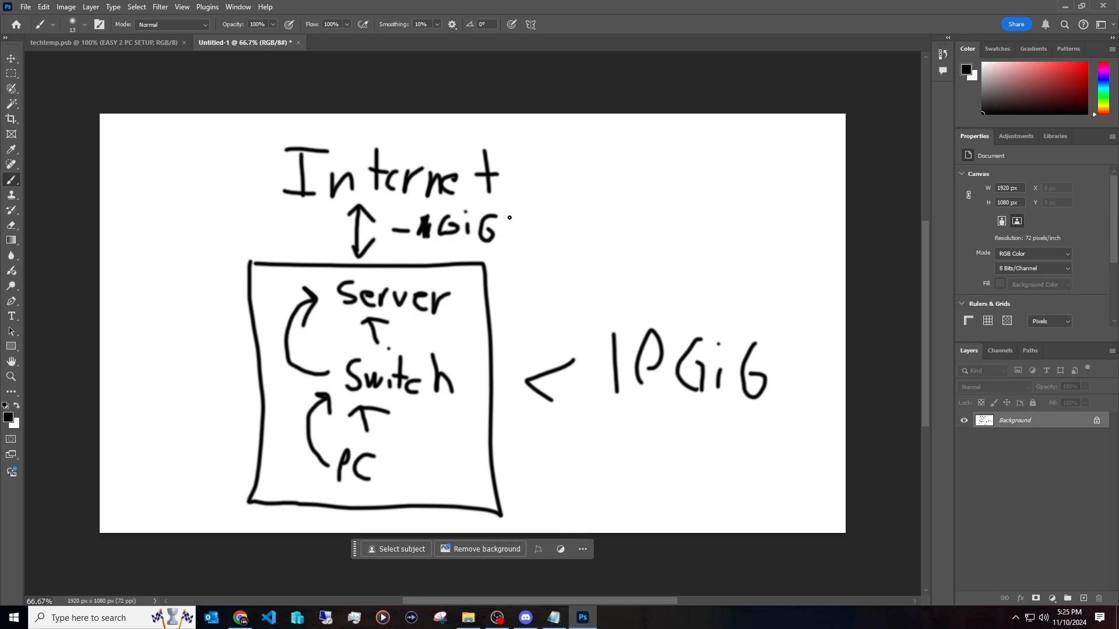
drag(514, 239, 564, 225)
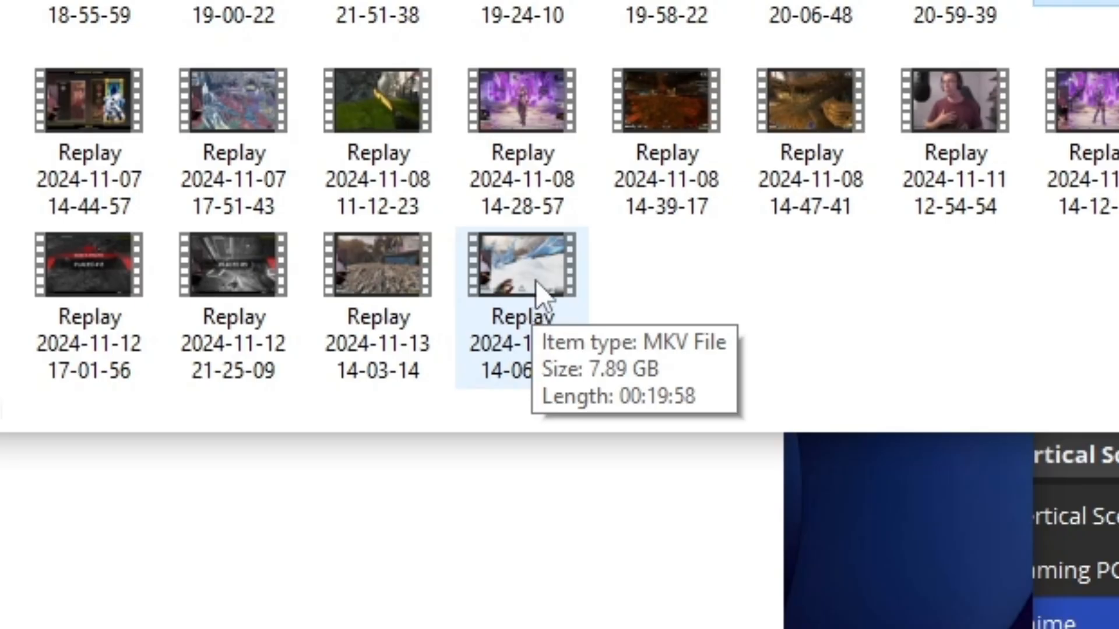
mouse_move(537, 299)
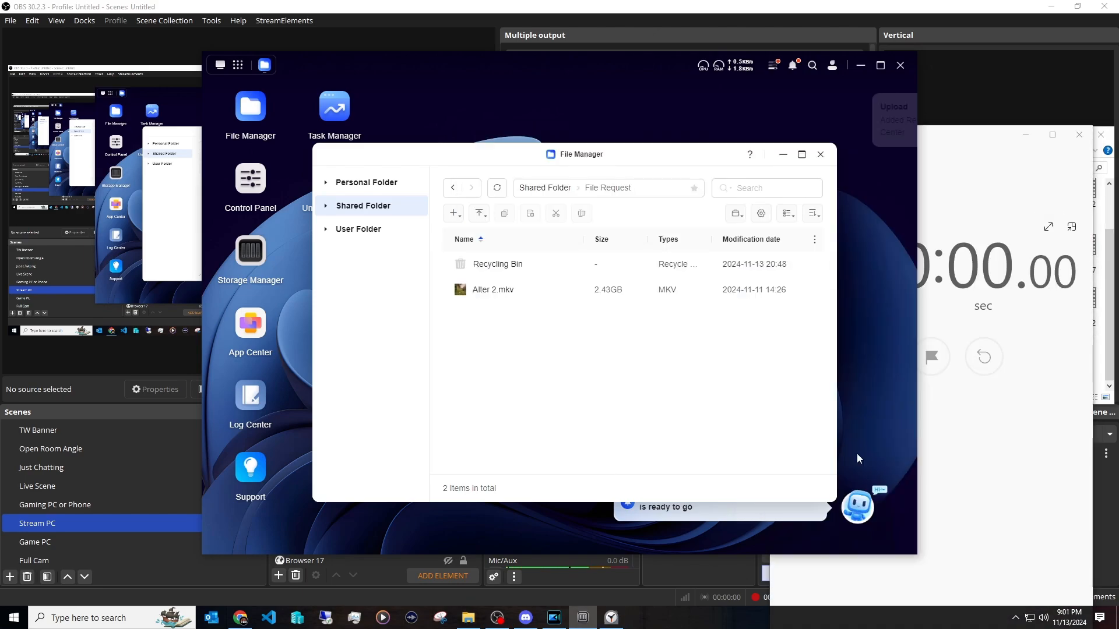
Time the Replay upload with the stopwatch (48.55 s) and select the uploaded 7.89 GB file.
click(878, 357)
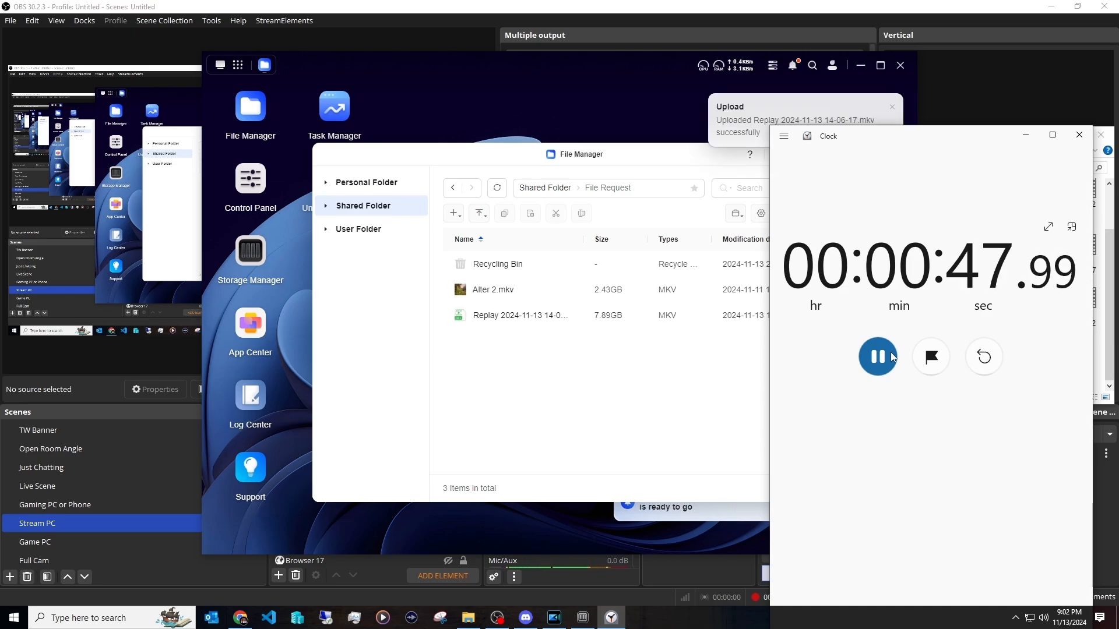
click(878, 357)
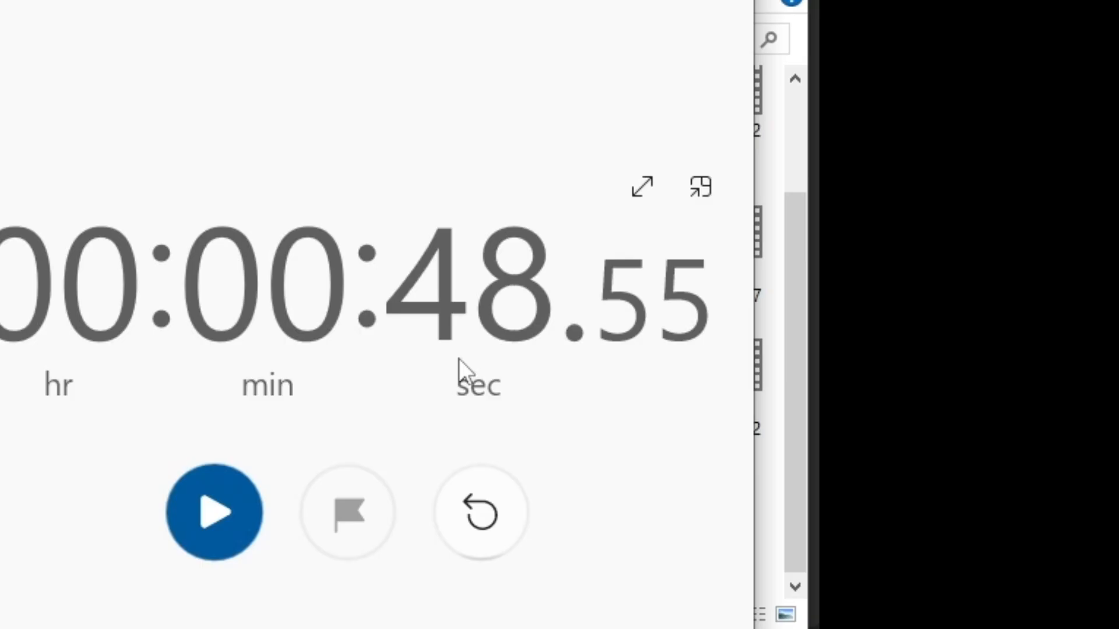
mouse_move(513, 367)
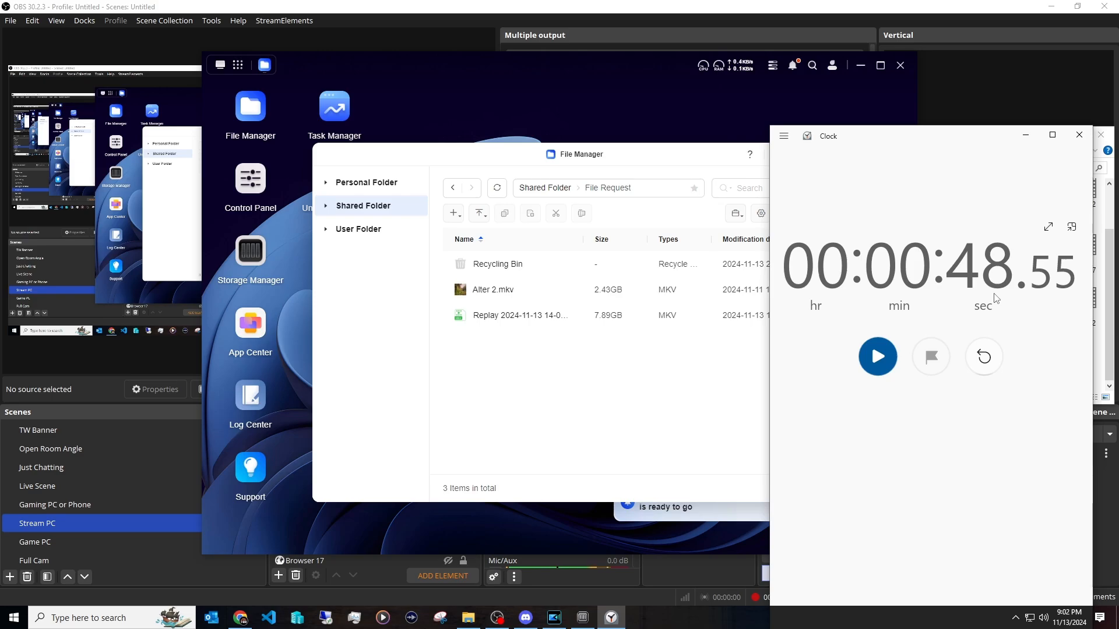
click(552, 315)
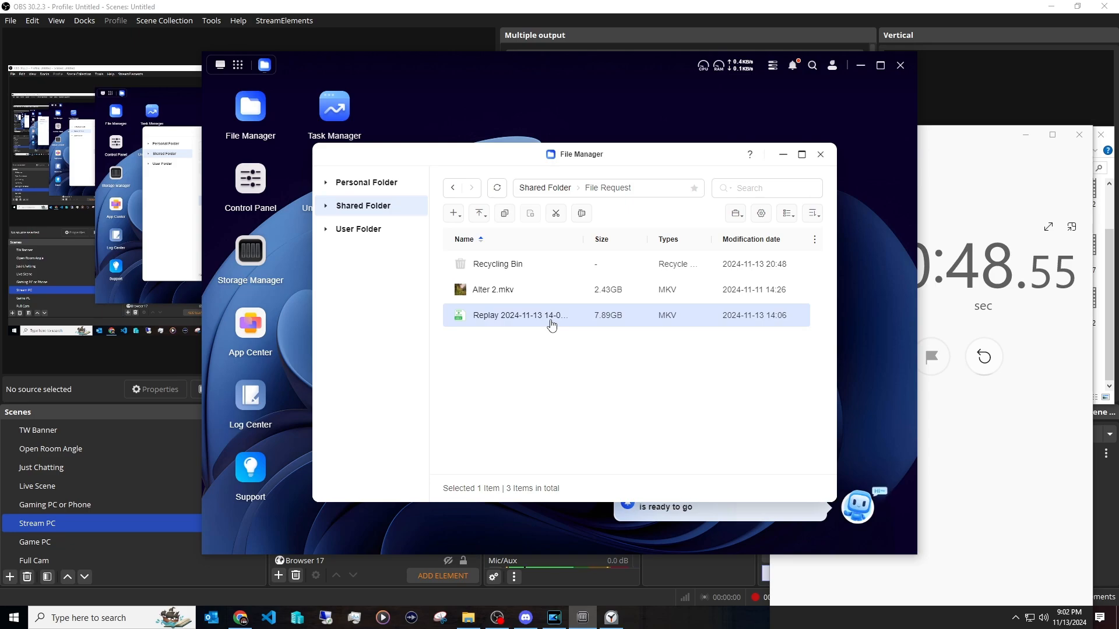
Play the Replay video from its context menu and seek ahead to about 9:30.
right_click(552, 315)
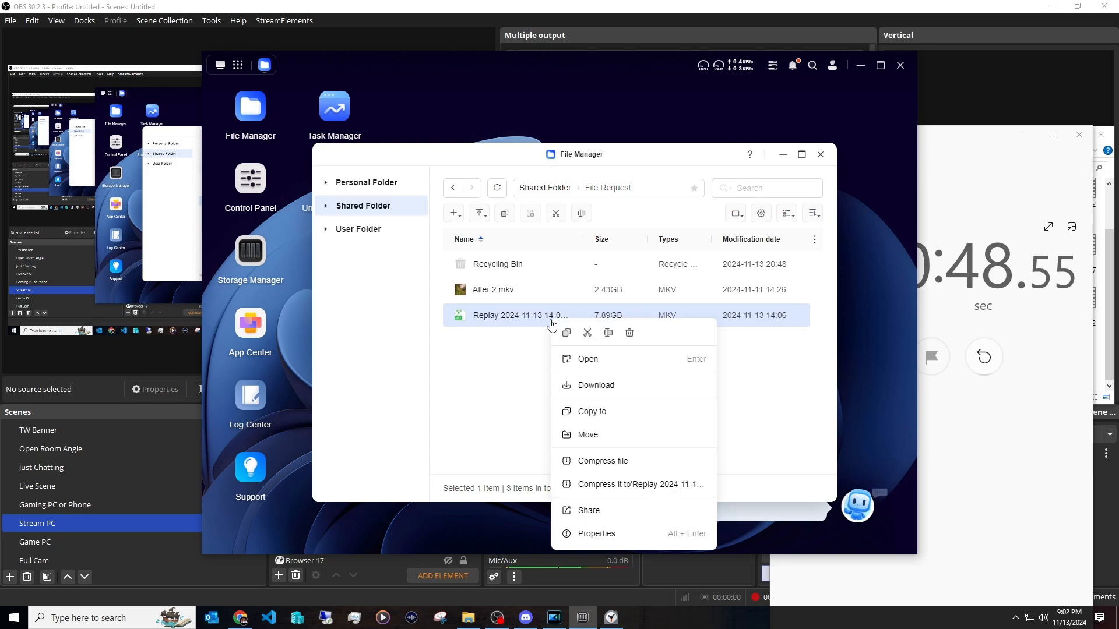
click(588, 359)
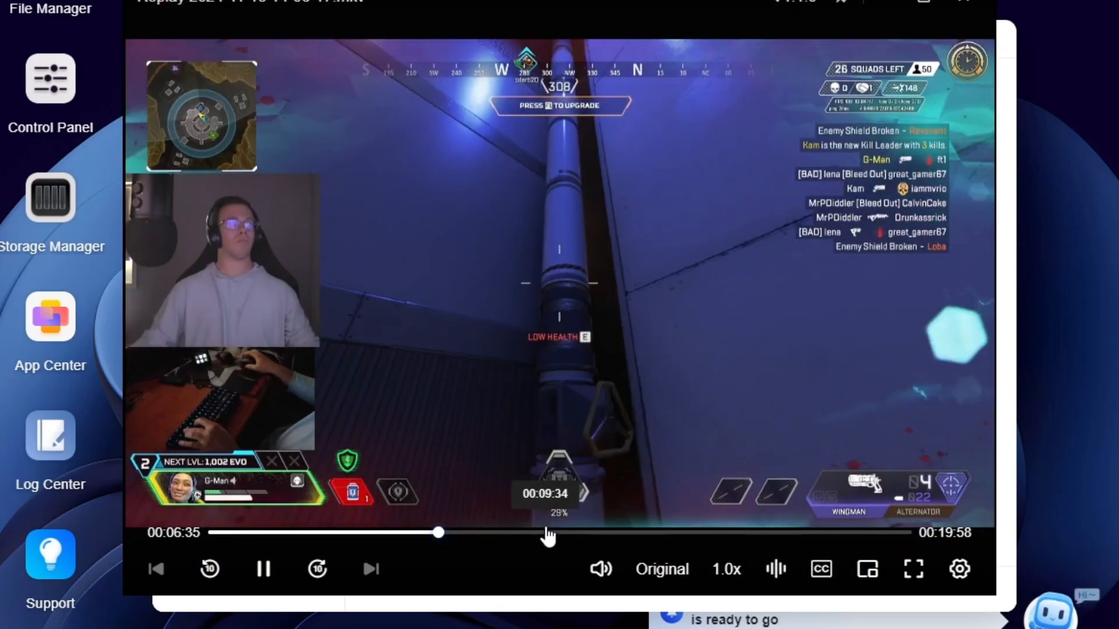
drag(438, 532, 540, 533)
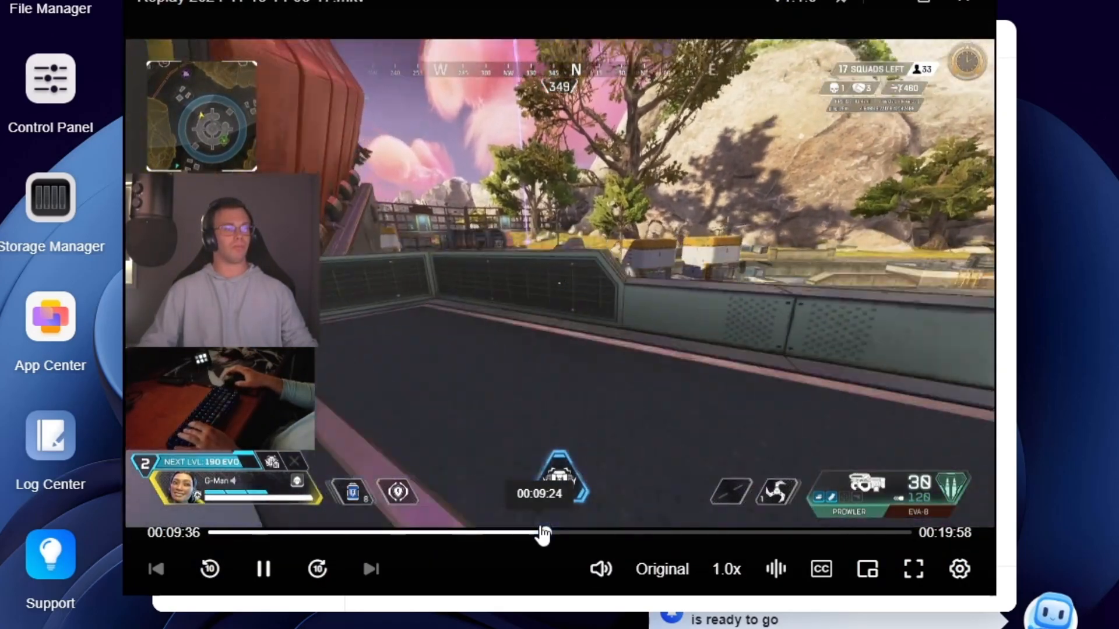